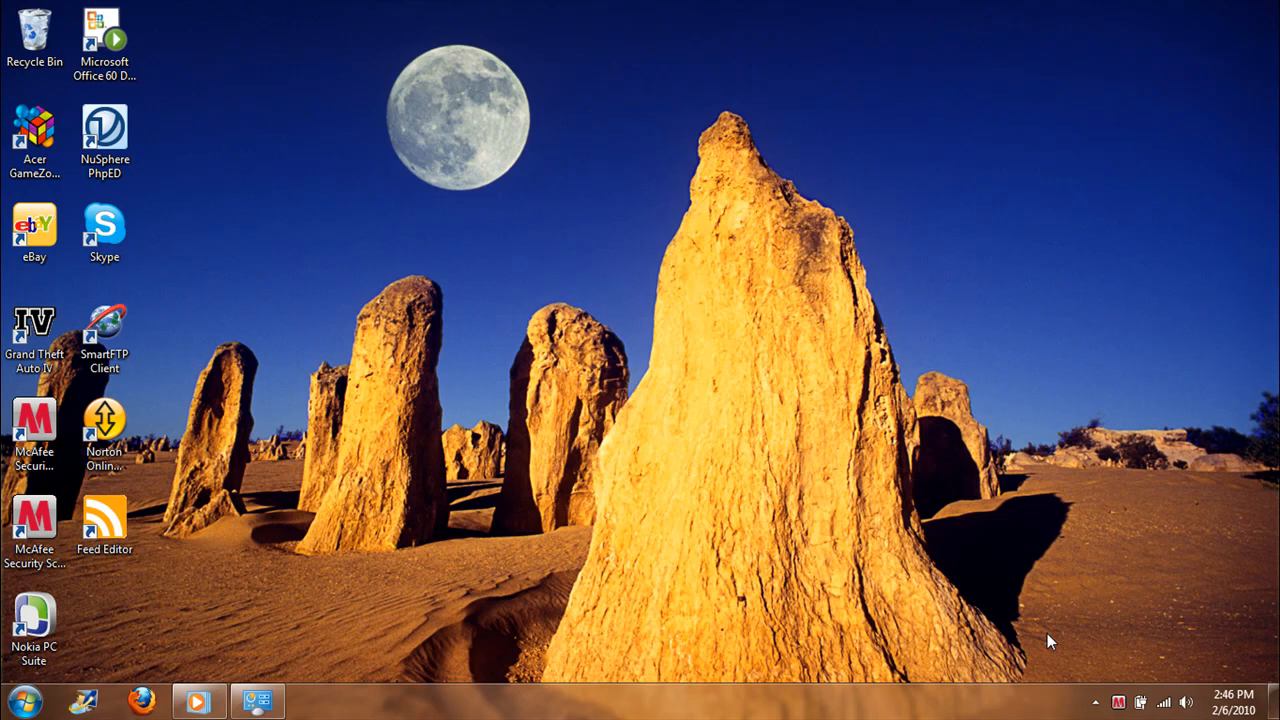
{"action": "mouse_move", "coordinate": [650, 502]}
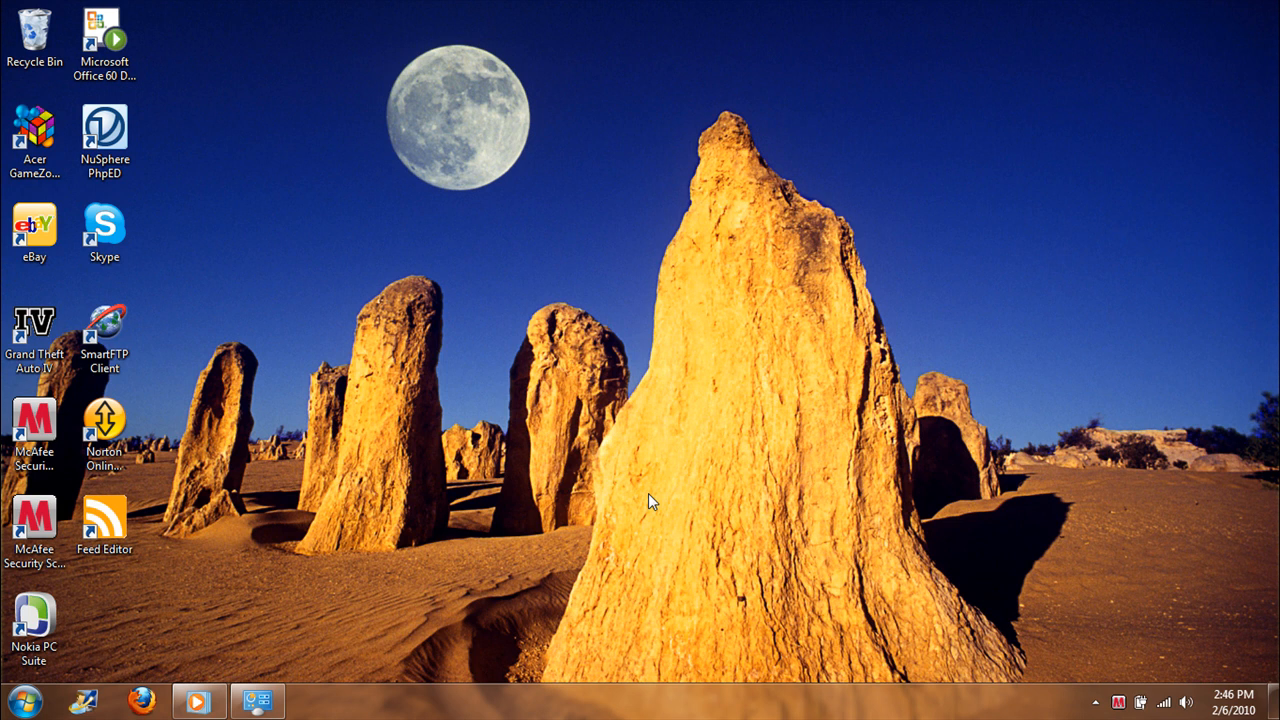
{"action": "mouse_move", "coordinate": [628, 500]}
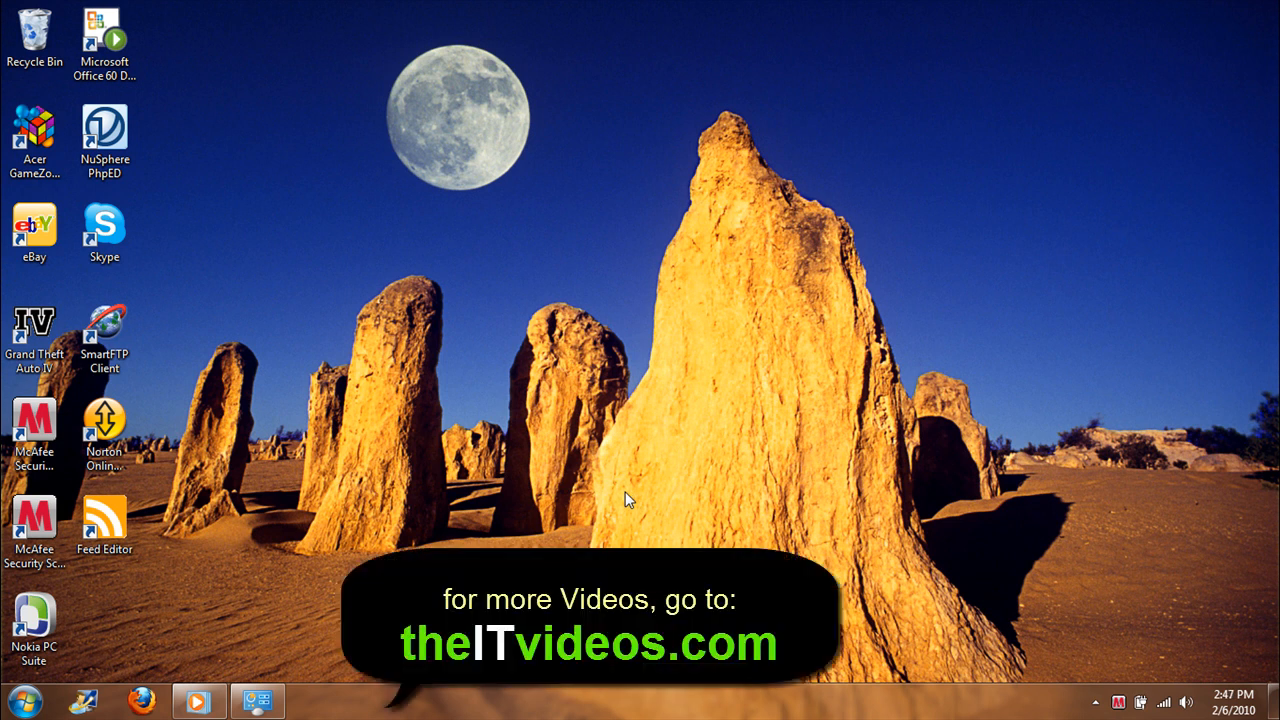
{"action": "mouse_move", "coordinate": [532, 302]}
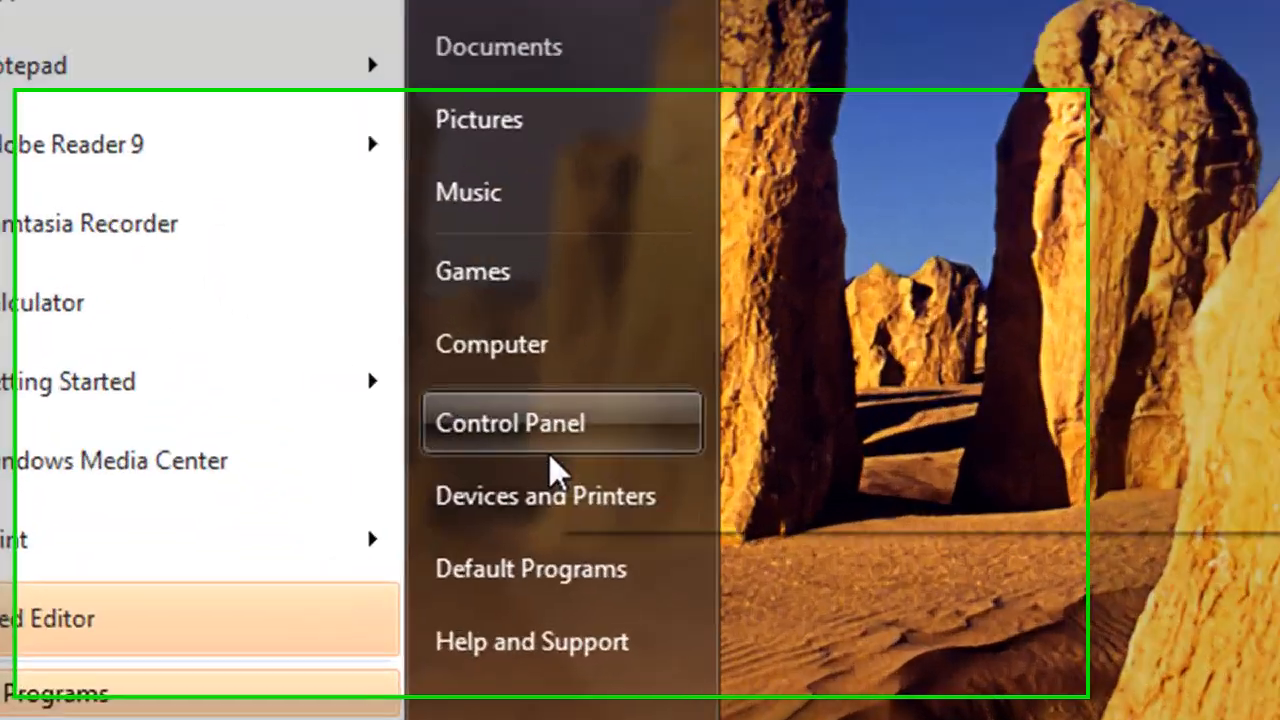
Reach the Windows Features dialog from Control Panel's Programs section.
{"action": "left_click", "coordinate": [508, 422]}
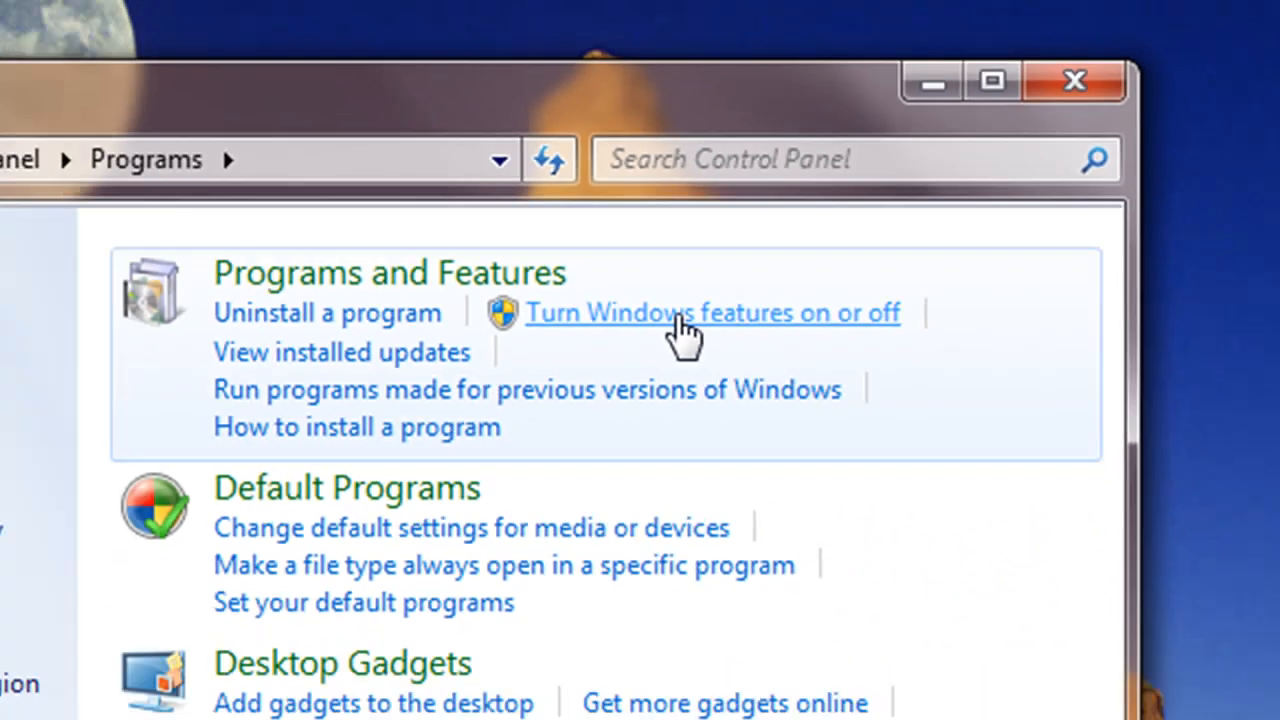
{"action": "left_click", "coordinate": [712, 312]}
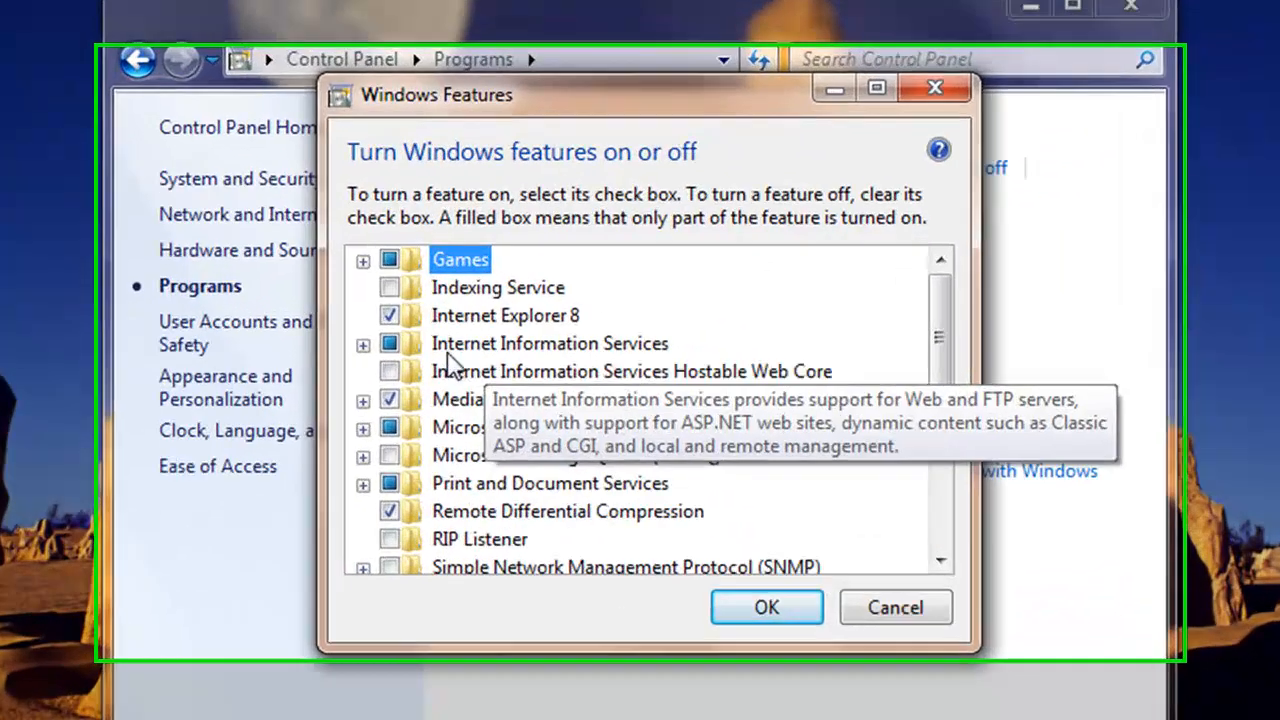
Expand Internet Information Services > World Wide Web Services > Application Development Features.
{"action": "left_click", "coordinate": [364, 344]}
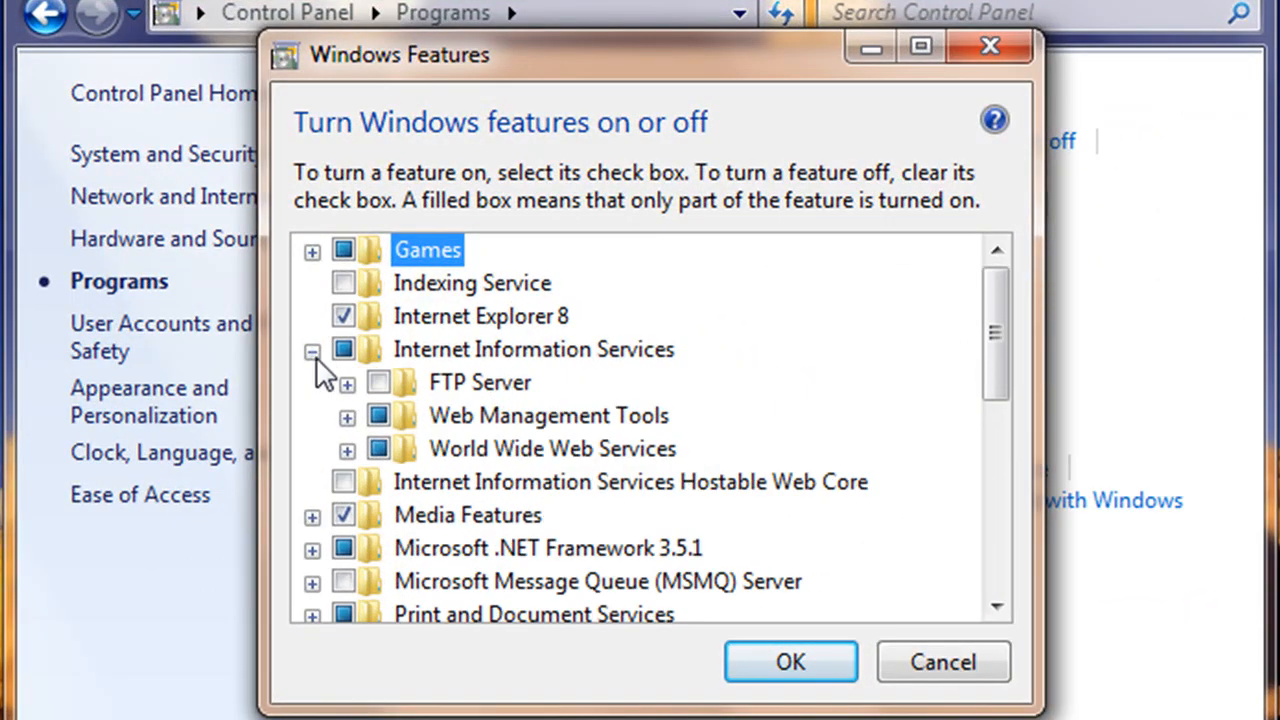
{"action": "left_click", "coordinate": [348, 448]}
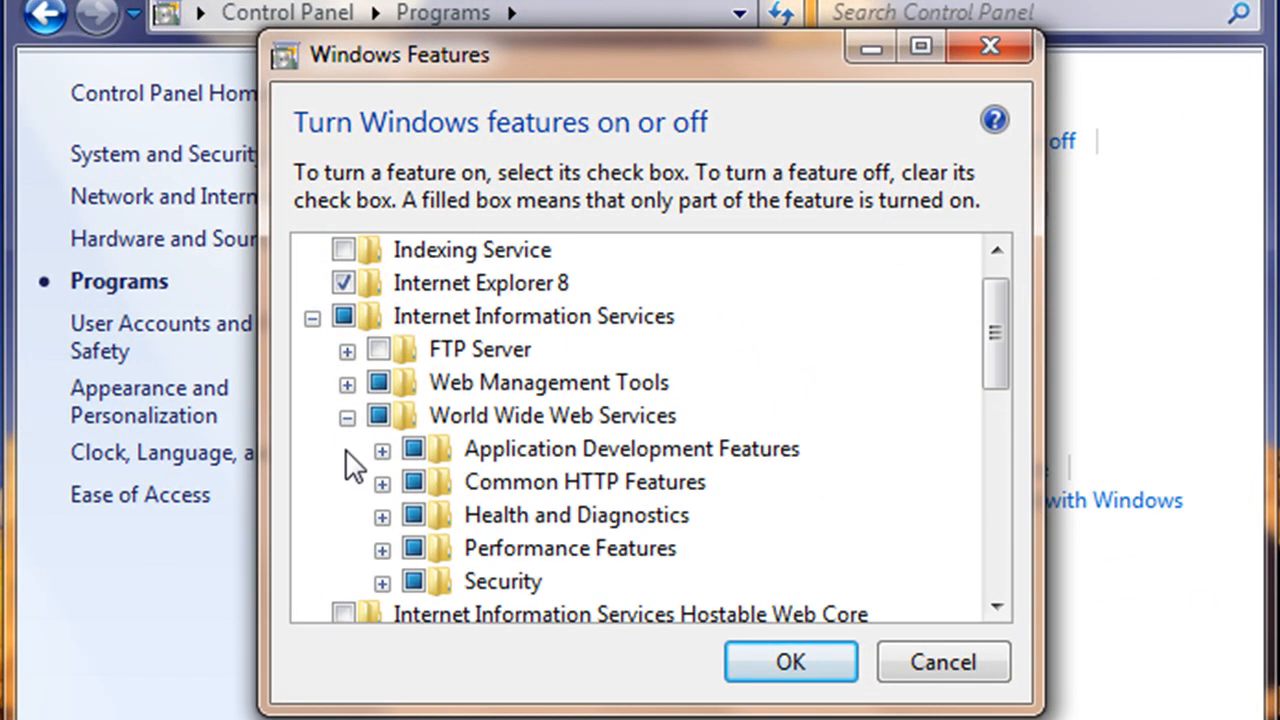
{"action": "left_click", "coordinate": [382, 448]}
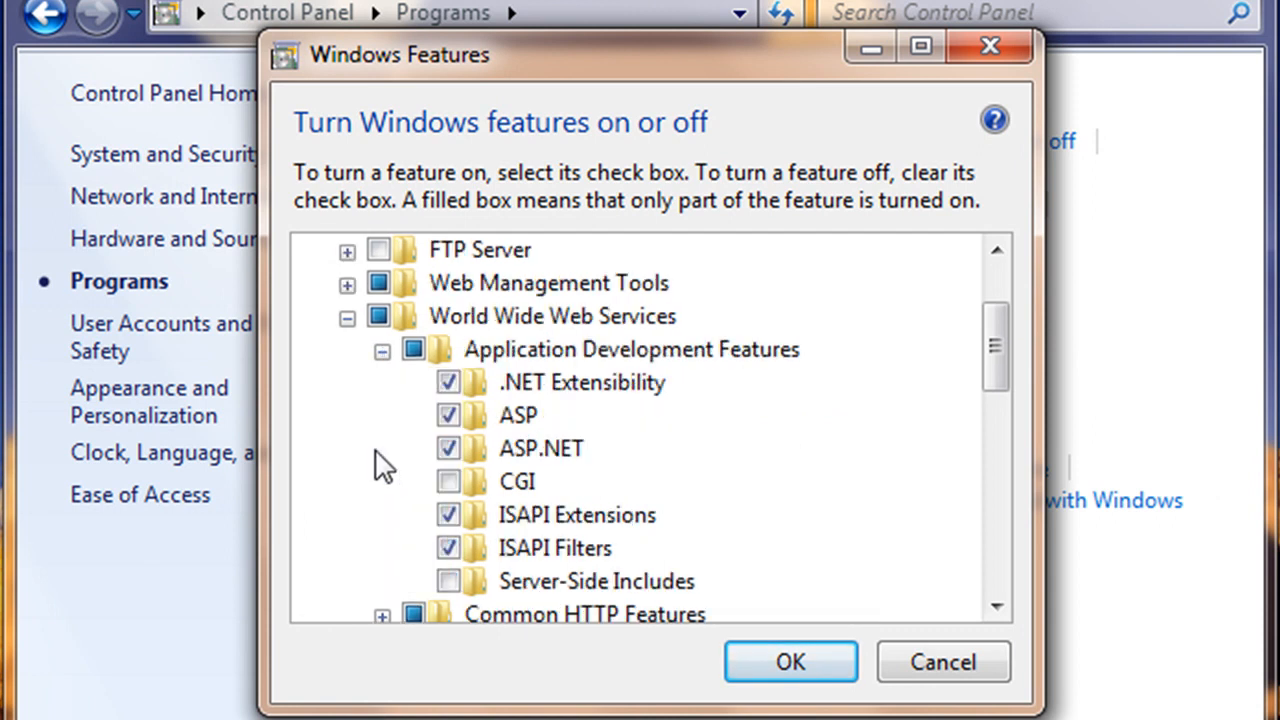
{"action": "mouse_move", "coordinate": [556, 384]}
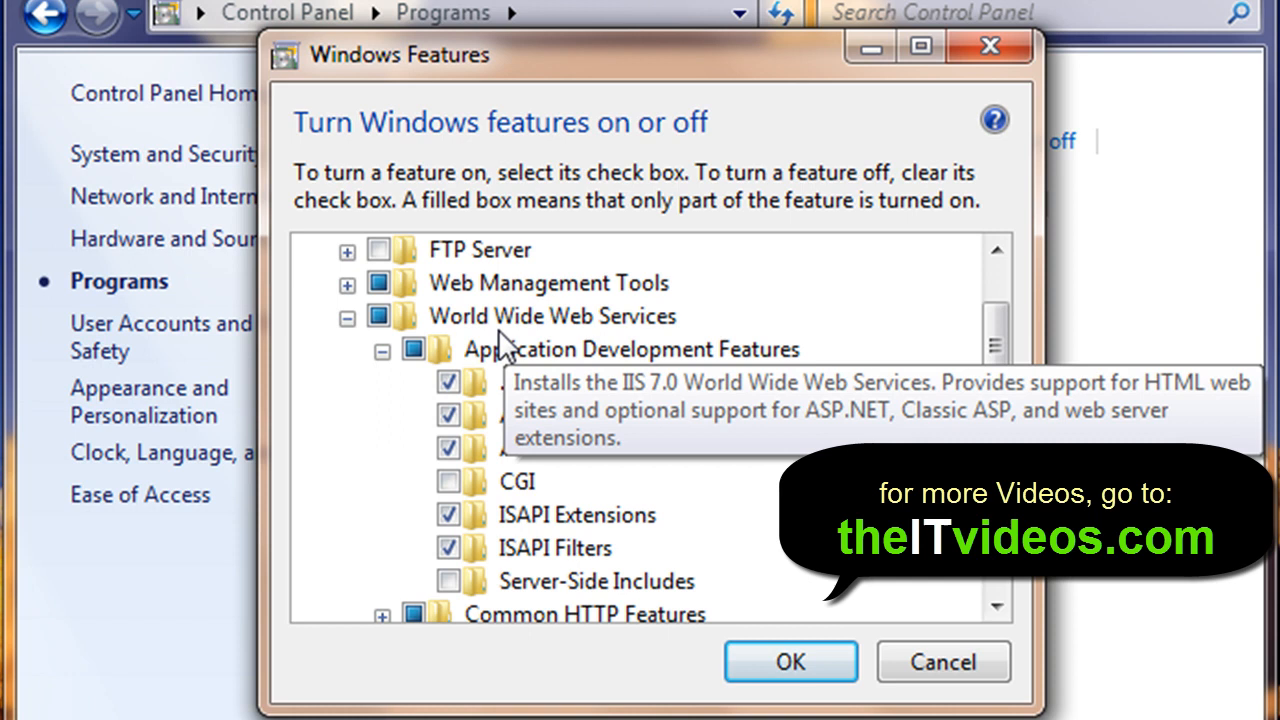
{"action": "mouse_move", "coordinate": [610, 344]}
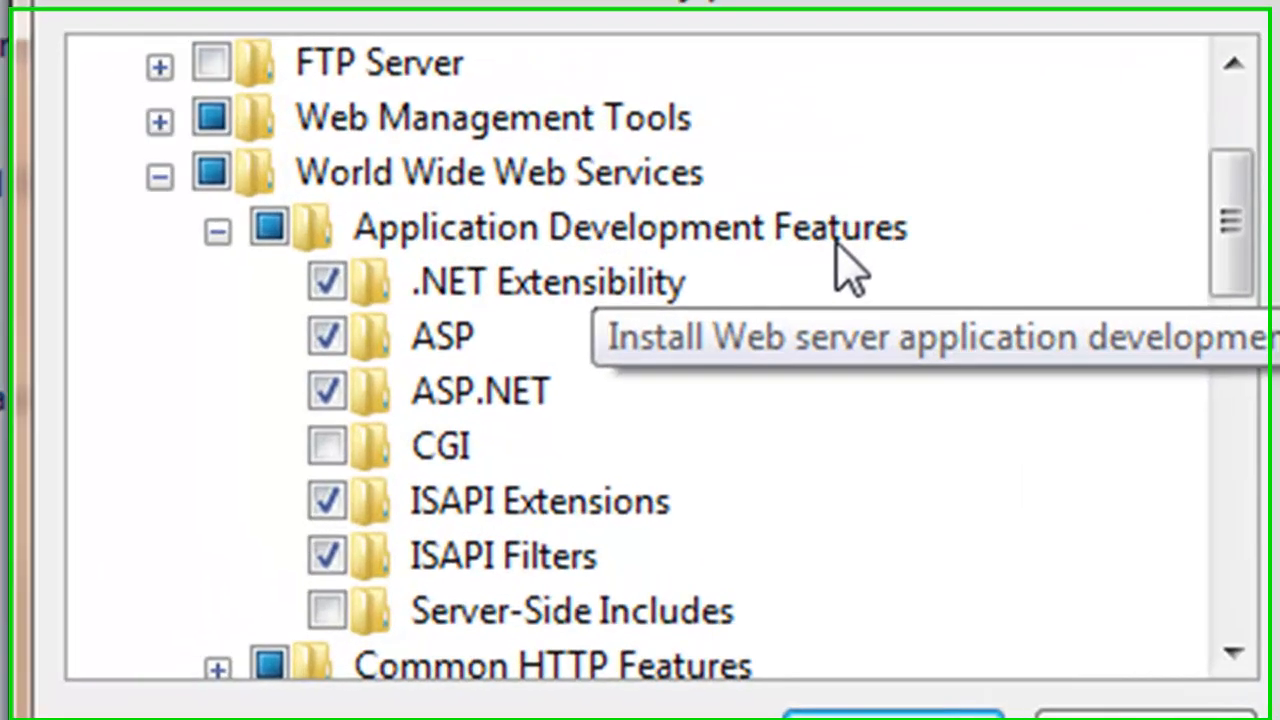
{"action": "mouse_move", "coordinate": [410, 440]}
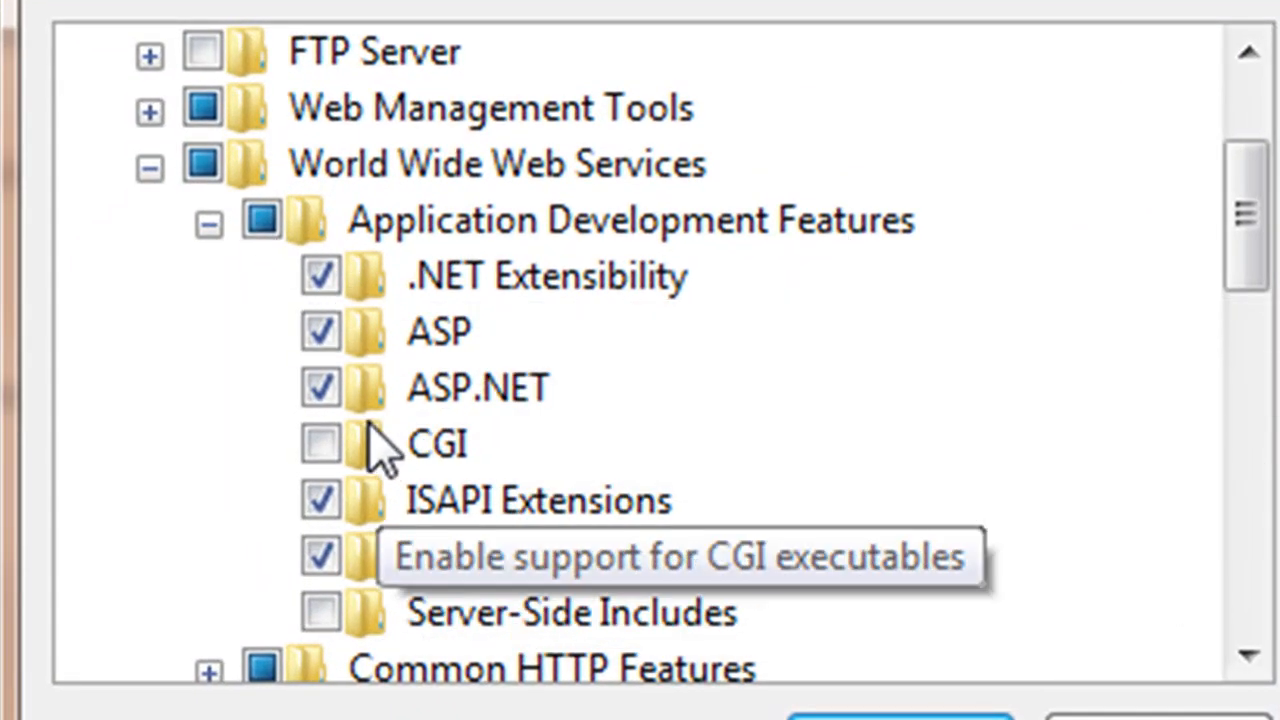
Toggle the ASP.NET checkbox off and back on, leaving it enabled.
{"action": "left_click", "coordinate": [320, 388]}
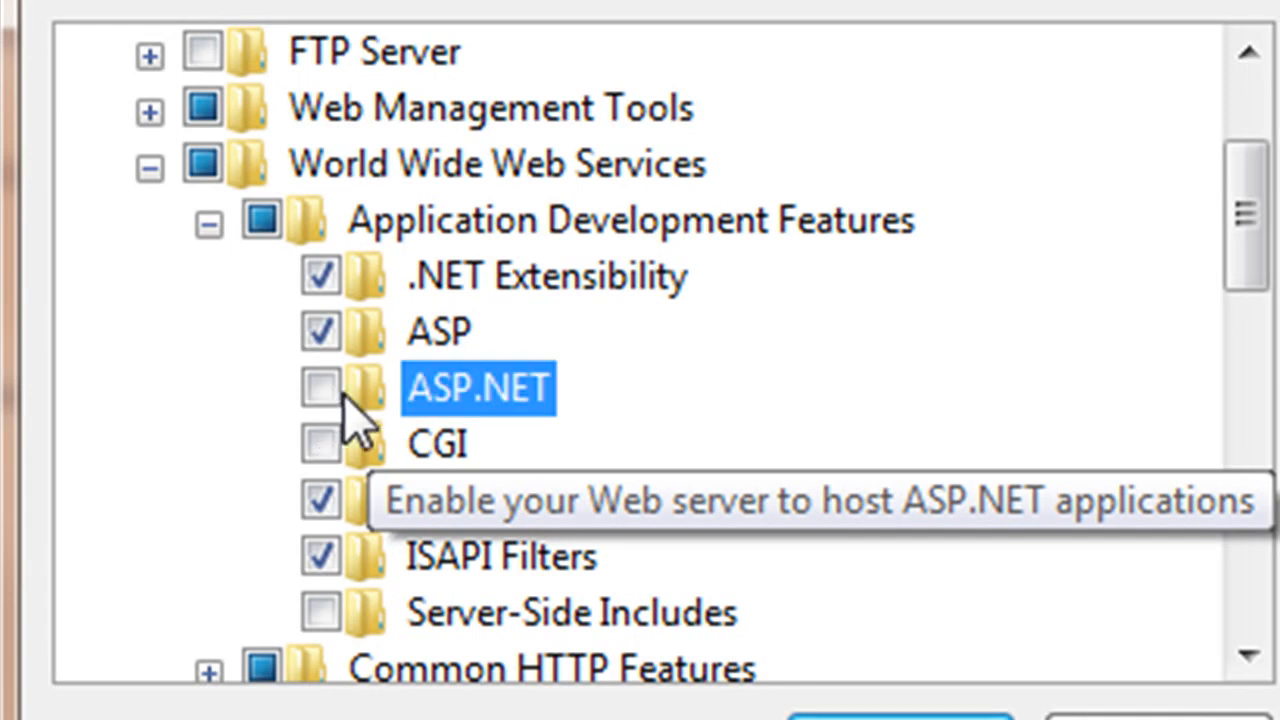
{"action": "left_click", "coordinate": [320, 388]}
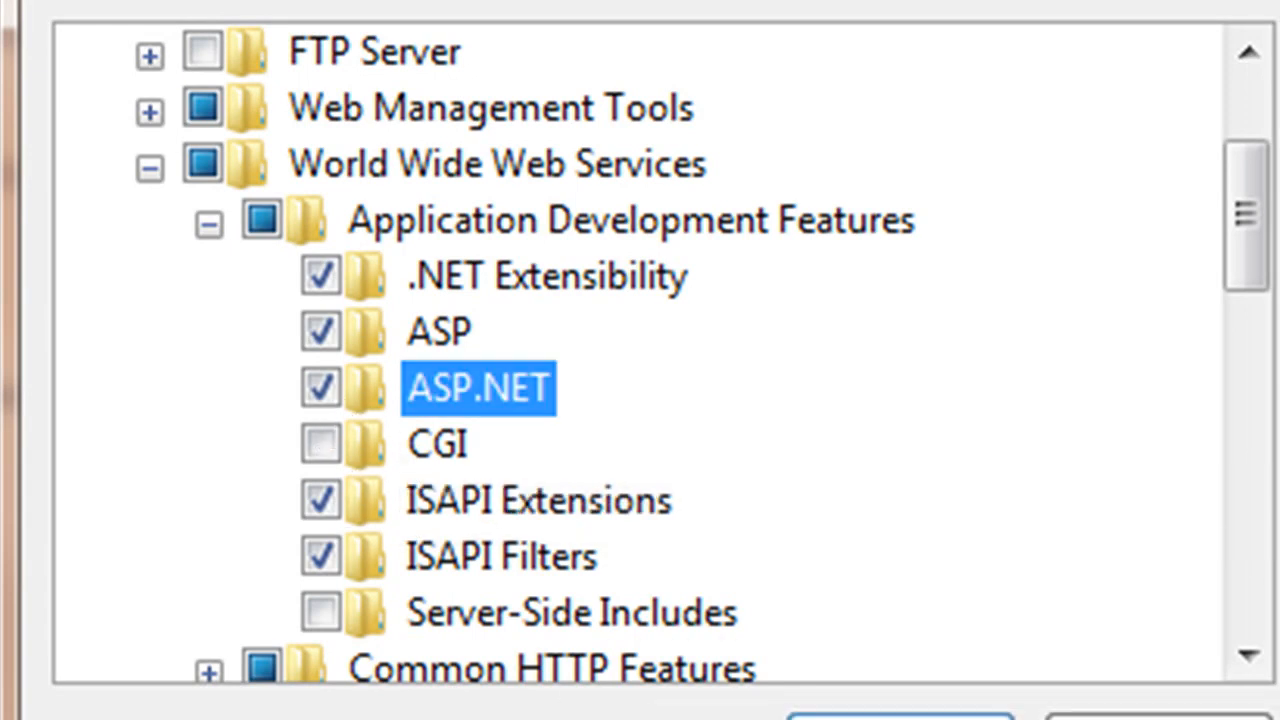
{"action": "mouse_move", "coordinate": [490, 420]}
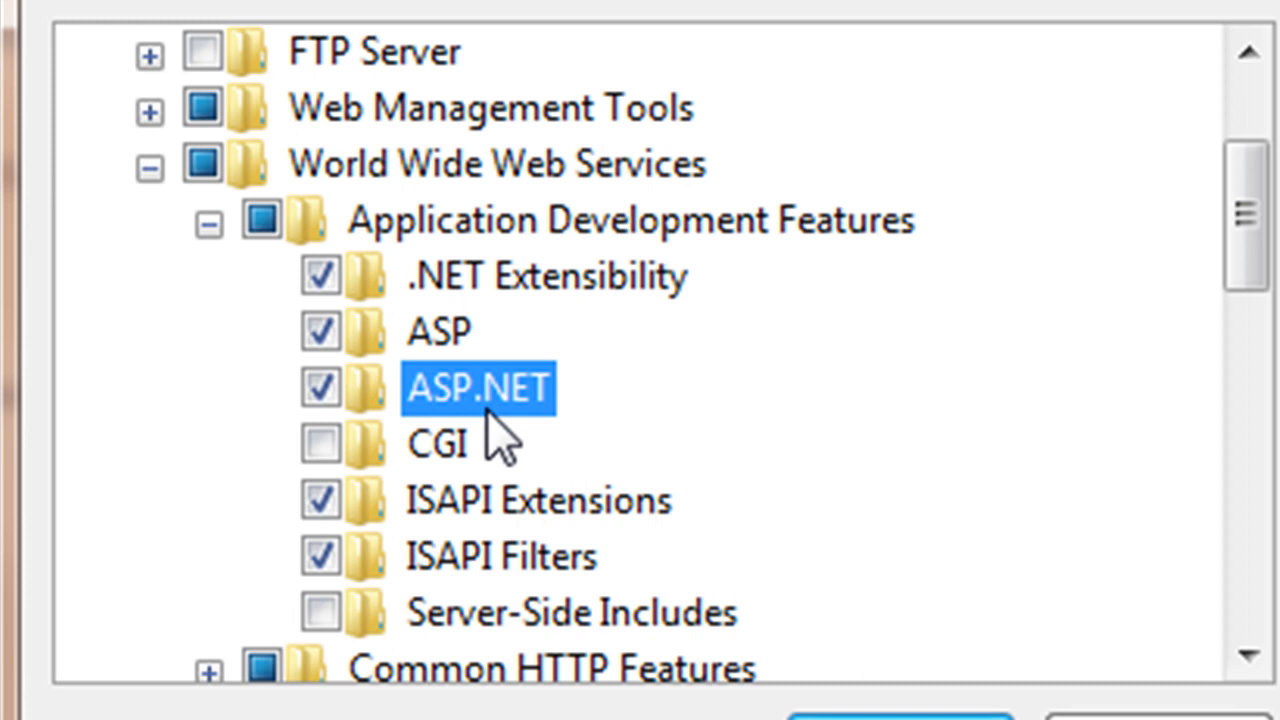
{"action": "mouse_move", "coordinate": [380, 490]}
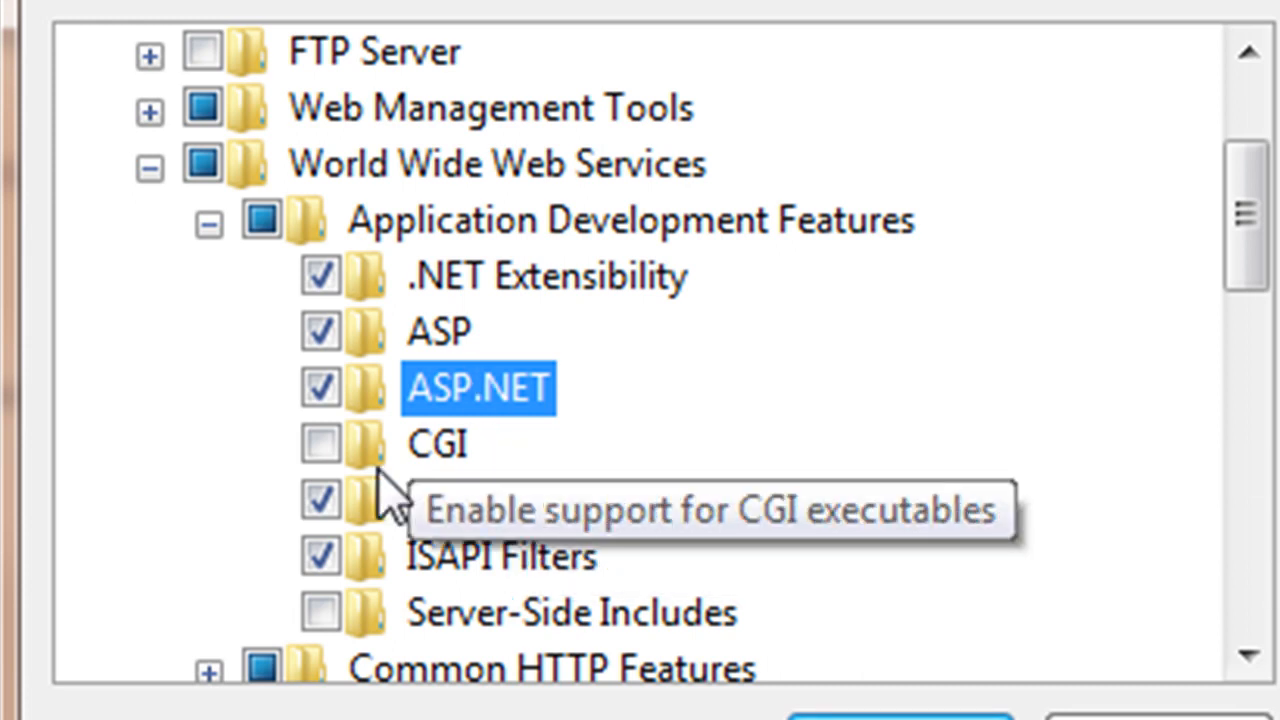
{"action": "mouse_move", "coordinate": [520, 440]}
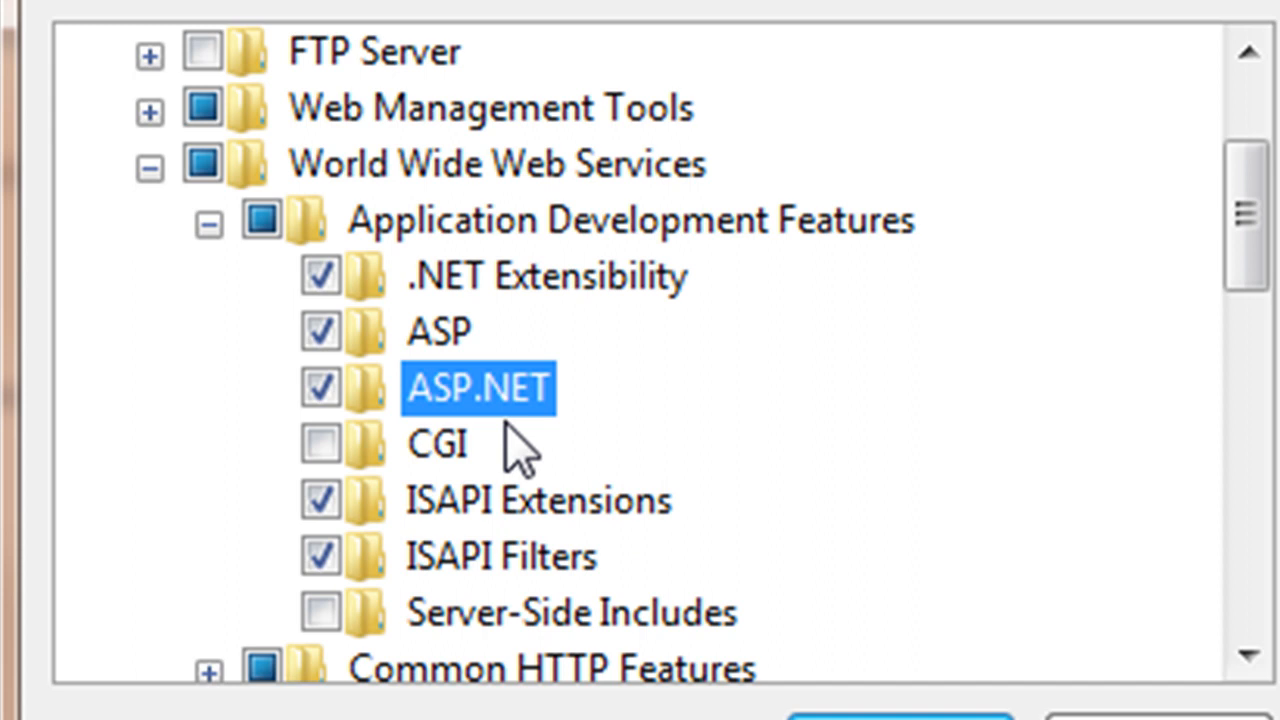
{"action": "mouse_move", "coordinate": [984, 360]}
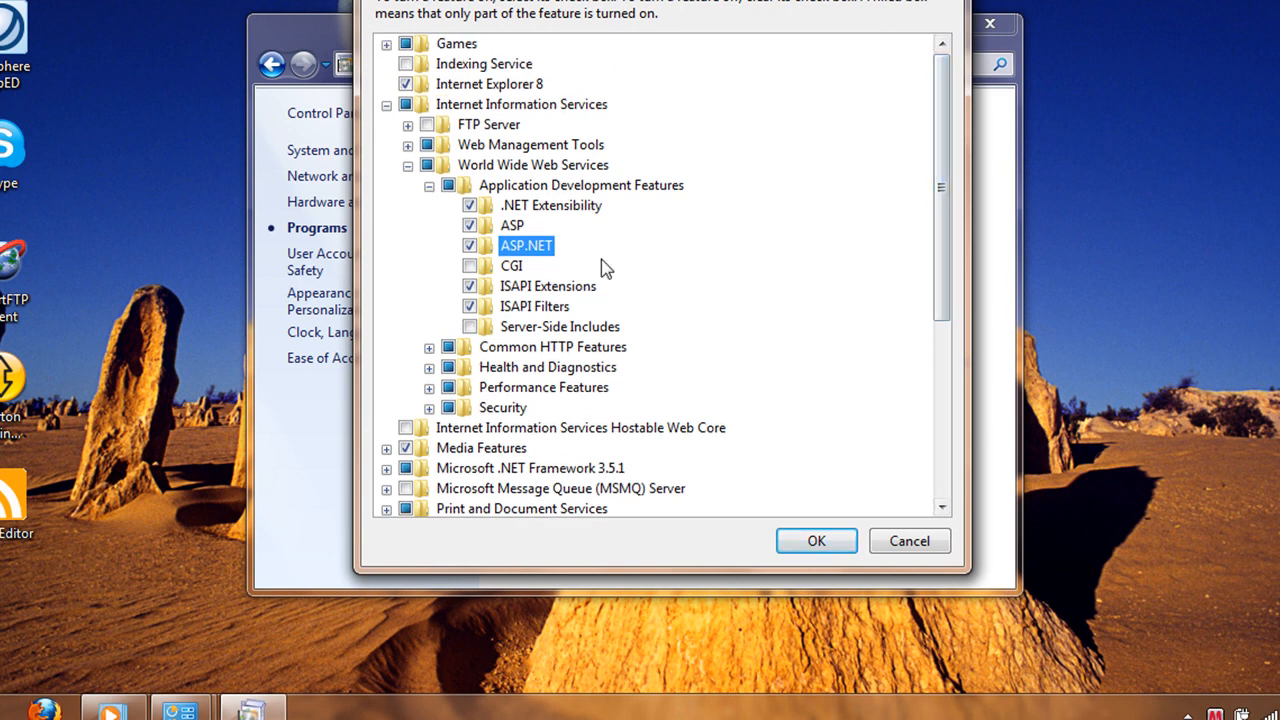
{"action": "mouse_move", "coordinate": [520, 104]}
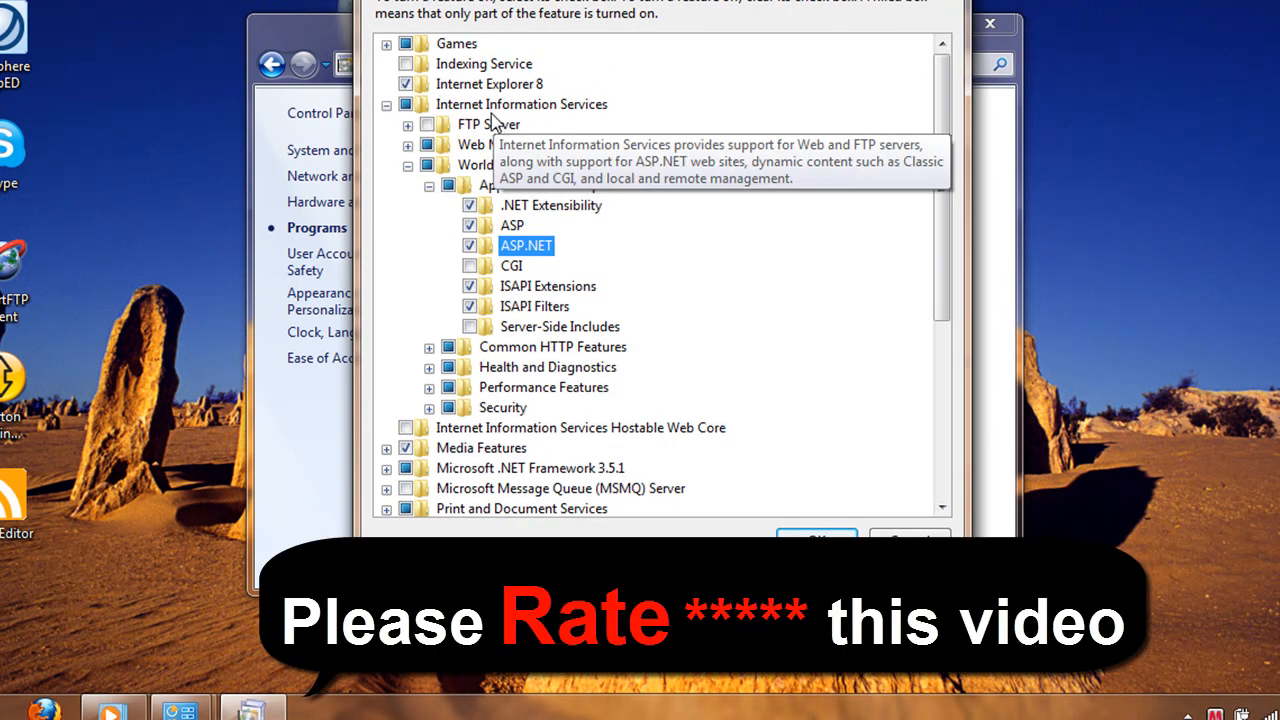
{"action": "mouse_move", "coordinate": [456, 184]}
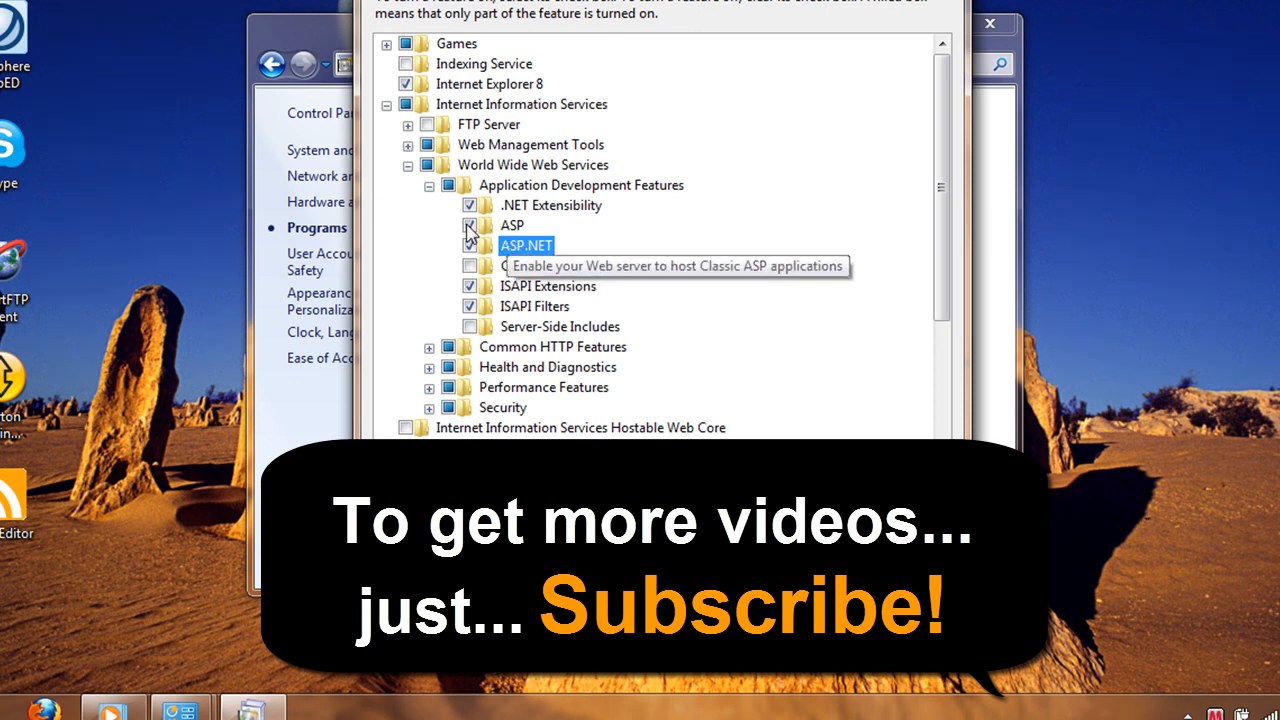
{"action": "left_click", "coordinate": [472, 224]}
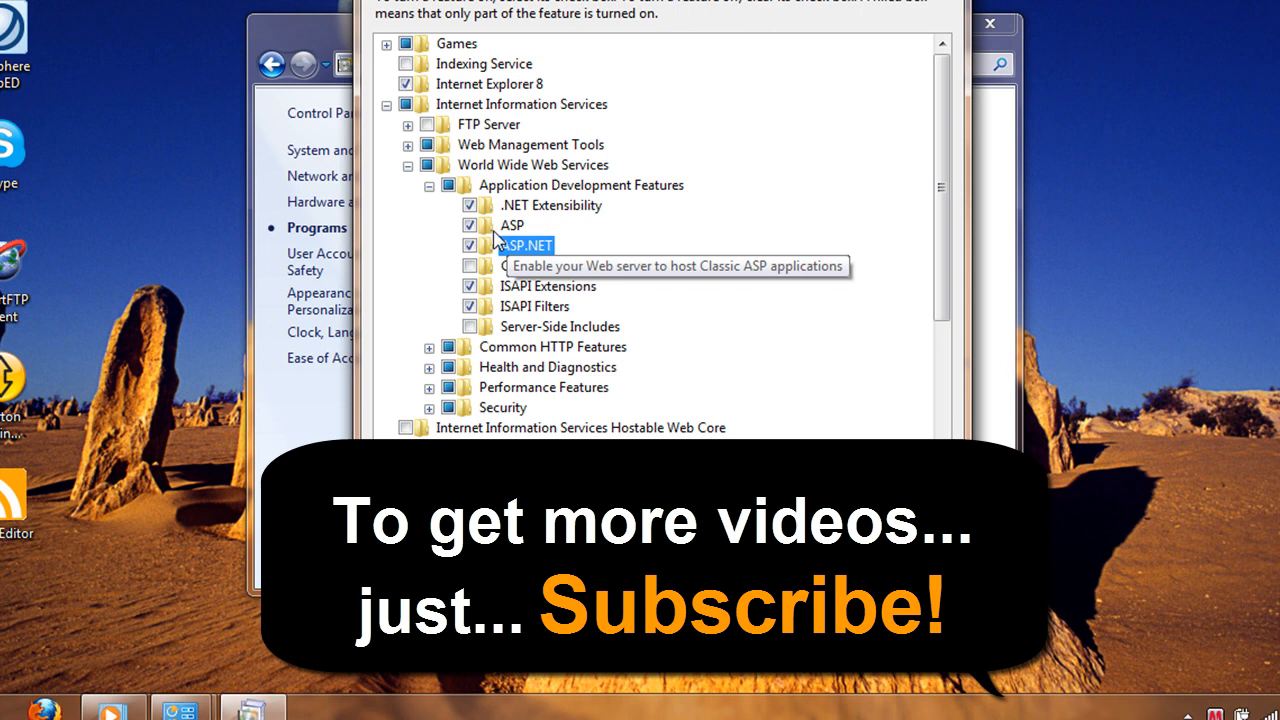